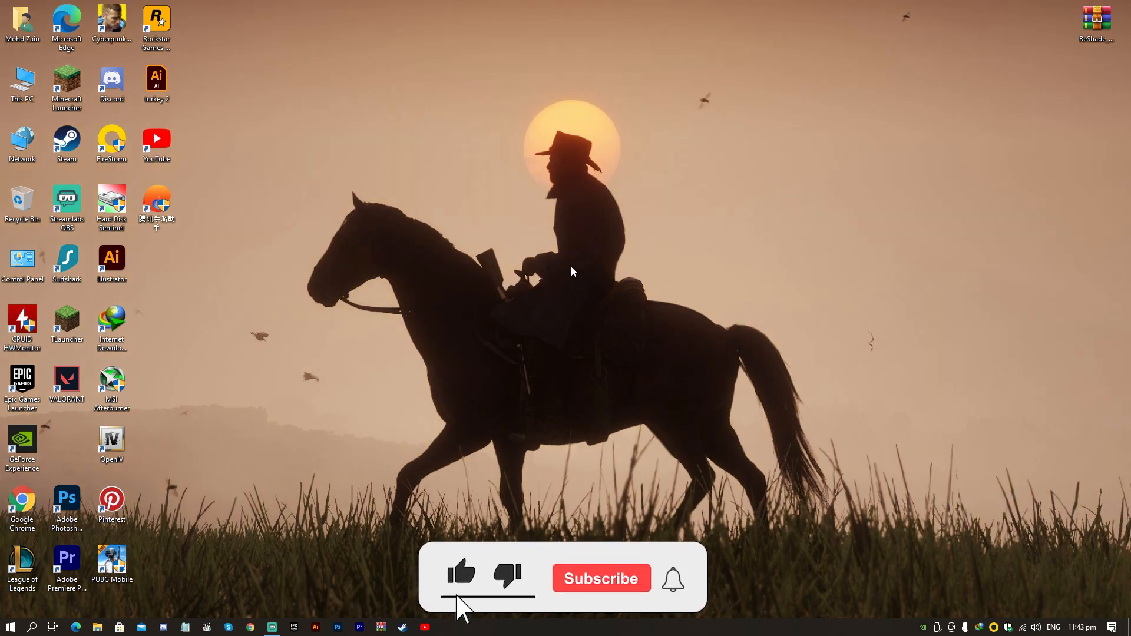
# Step: Bring up Chrome on reshade.me and jump to the page's download section
pyautogui.click(600, 578)
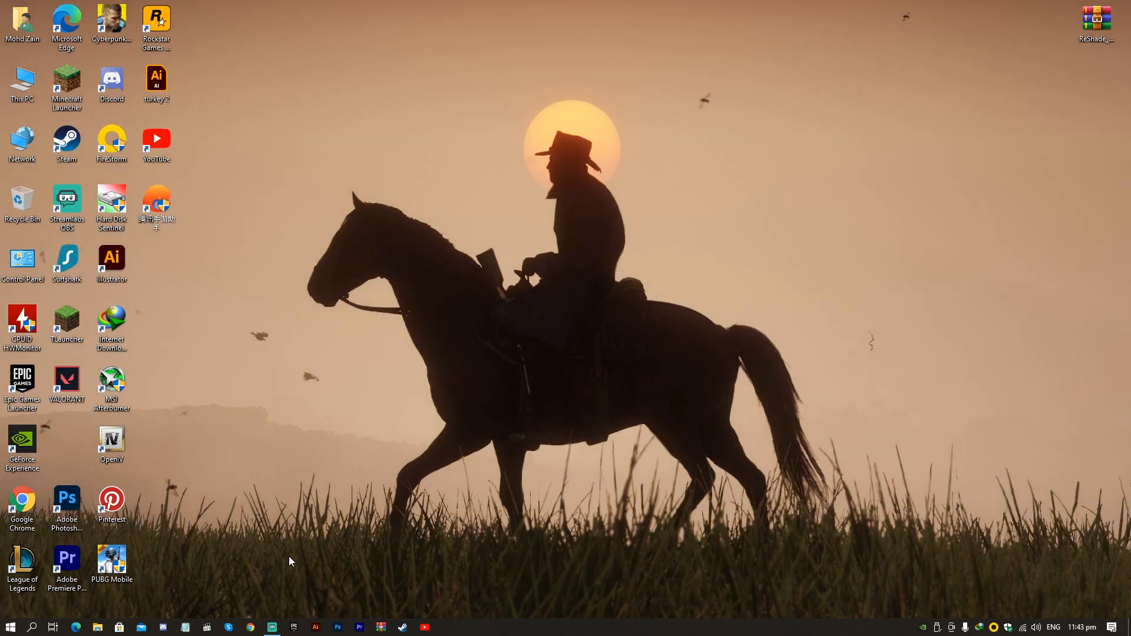
pyautogui.moveTo(604, 123)
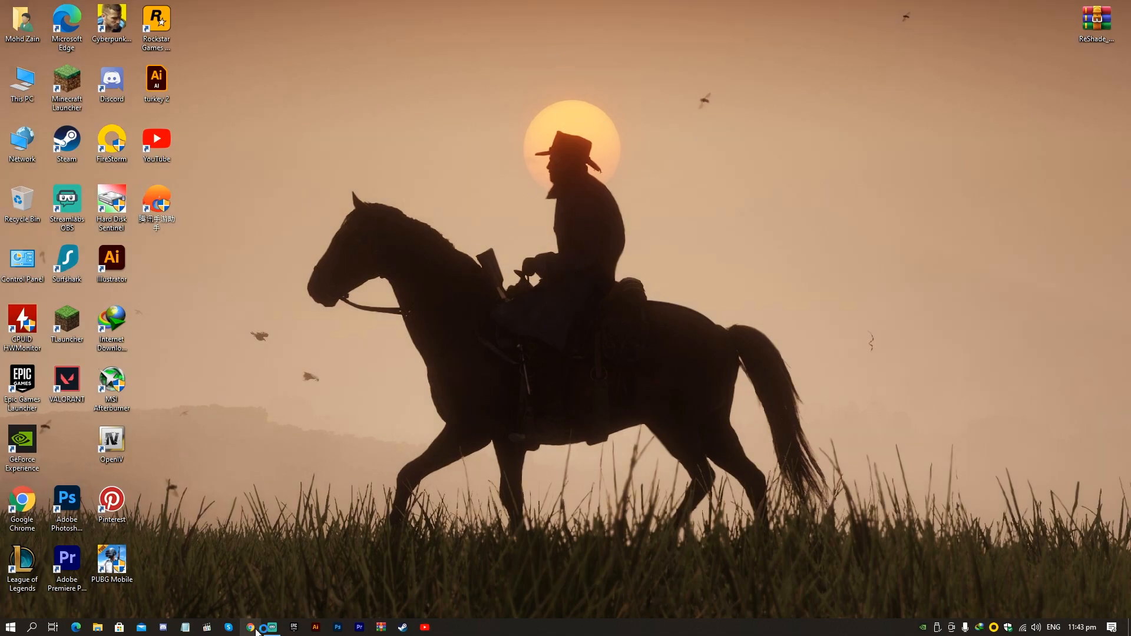
pyautogui.click(250, 627)
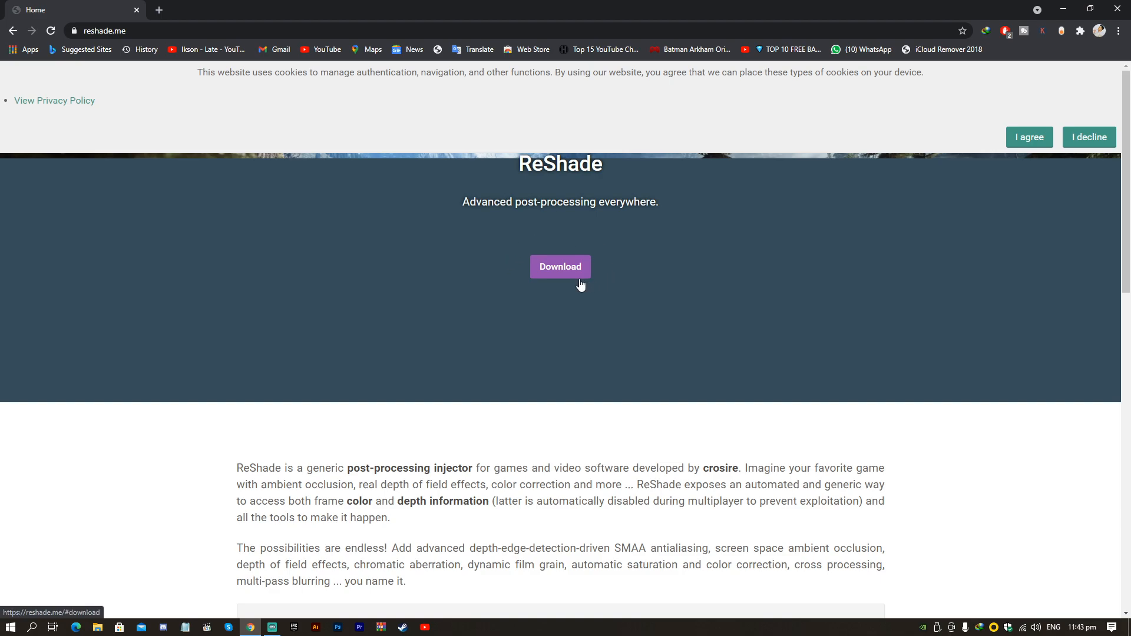
pyautogui.click(561, 266)
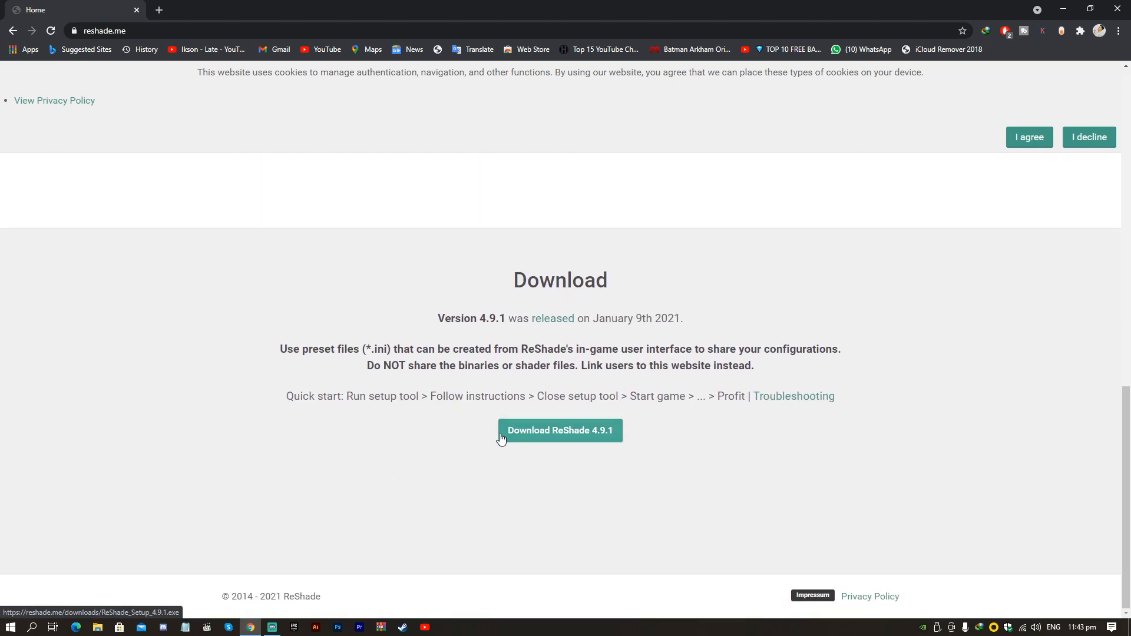
# Step: Download the ReShade 4.9.1 setup file into the Downloads Programs folder
pyautogui.click(560, 432)
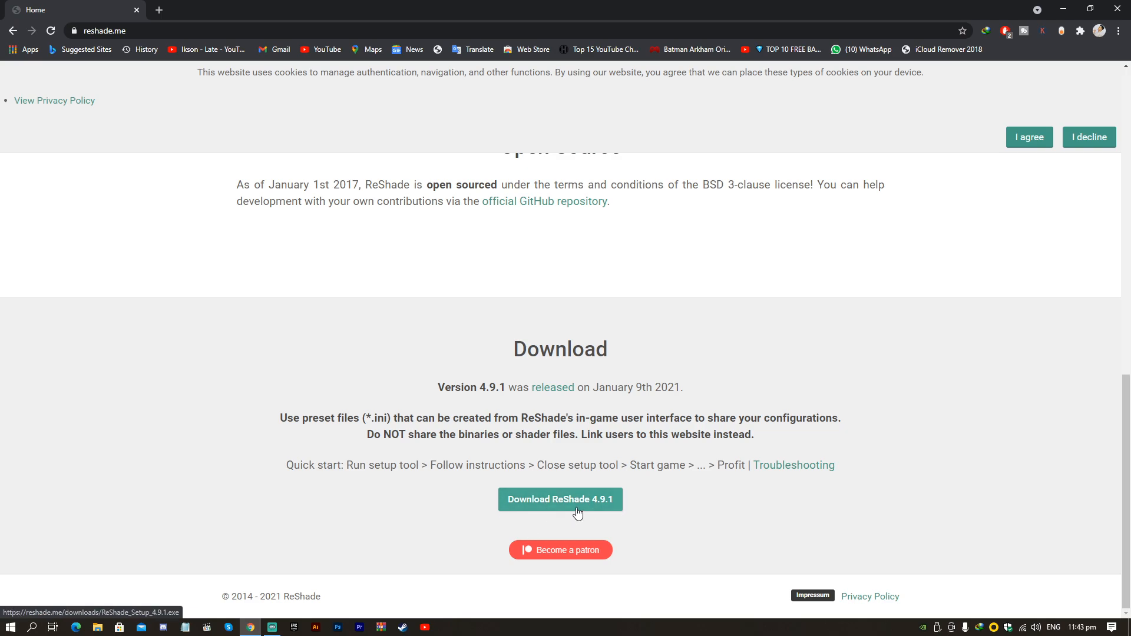
pyautogui.click(560, 499)
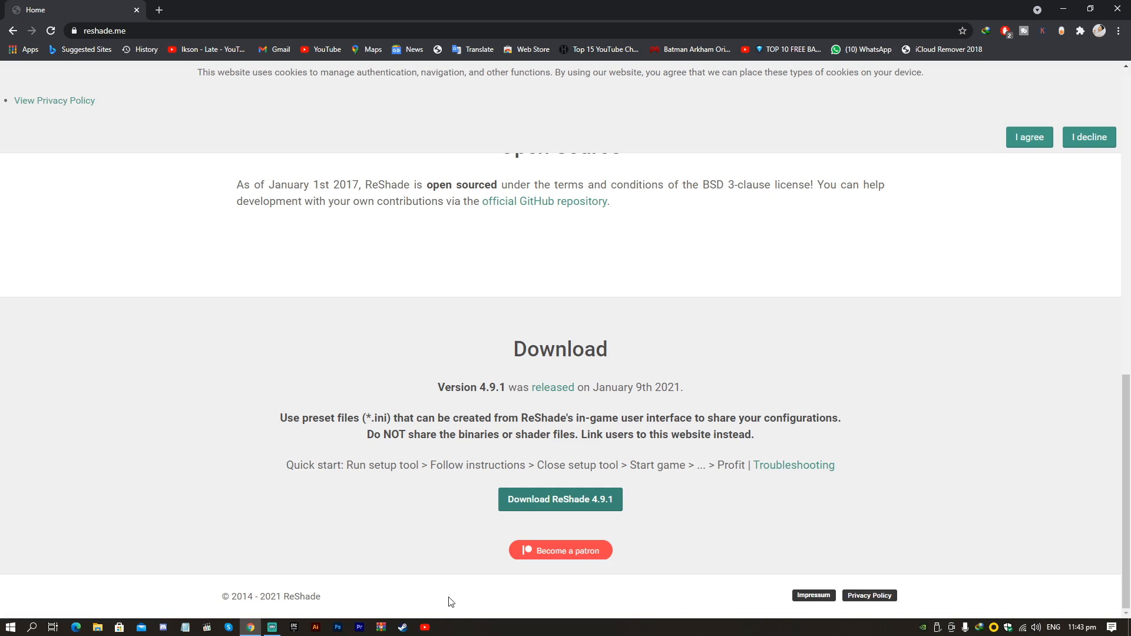
pyautogui.click(97, 626)
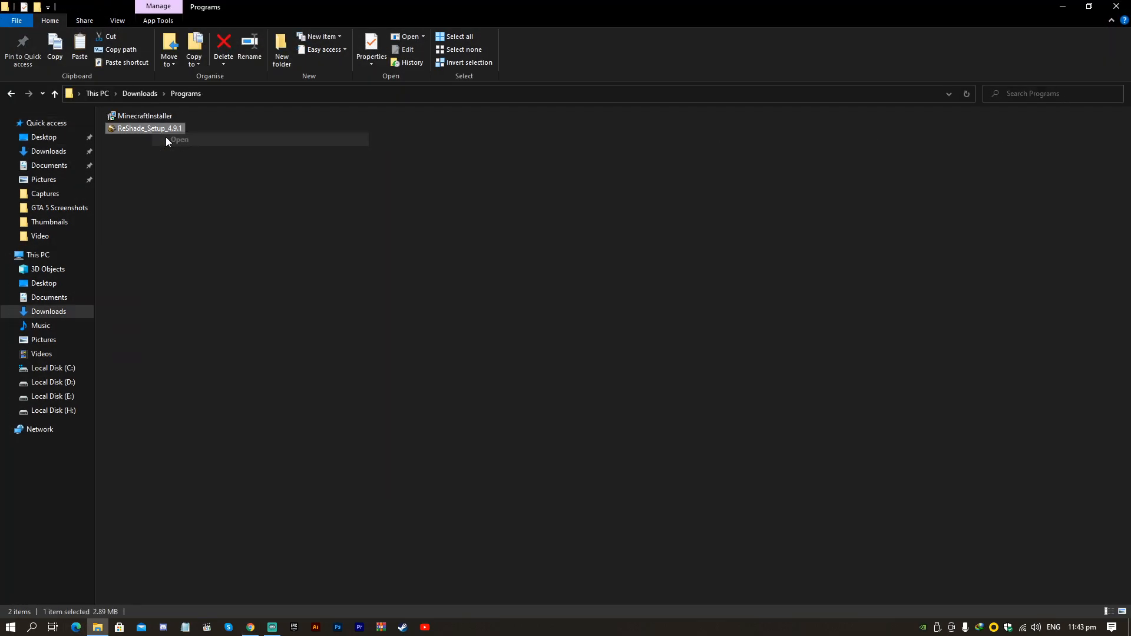
# Step: Run ReShade_Setup_4.9.1 and choose H:\Red Dead Redemption 2\RDR2.exe as the target game
pyautogui.click(178, 140)
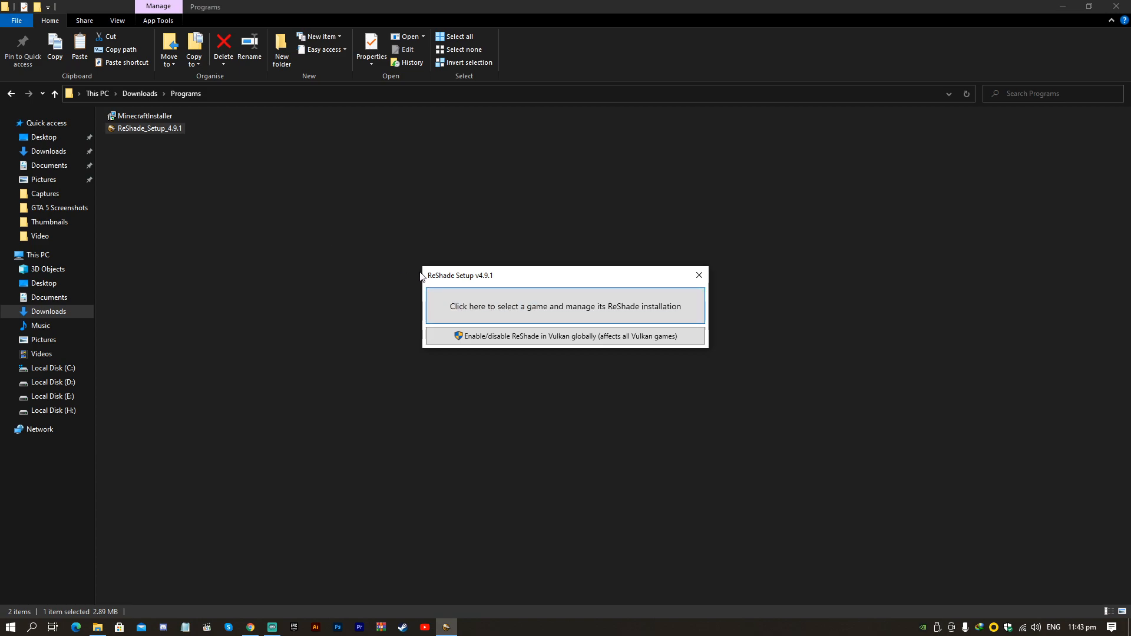
pyautogui.moveTo(564, 311)
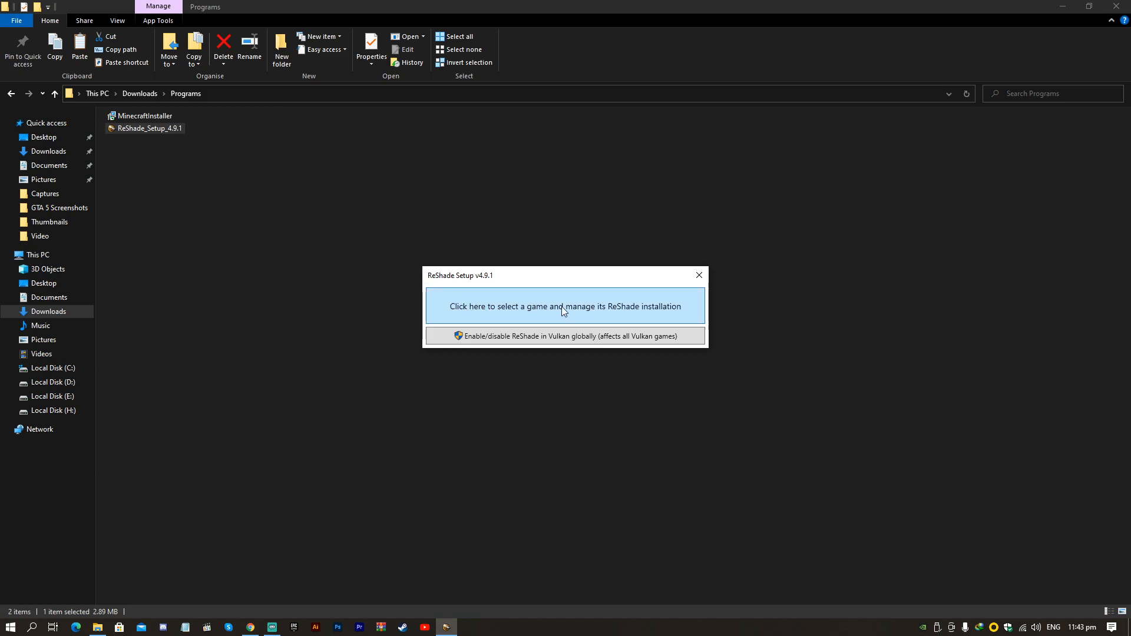
pyautogui.click(565, 307)
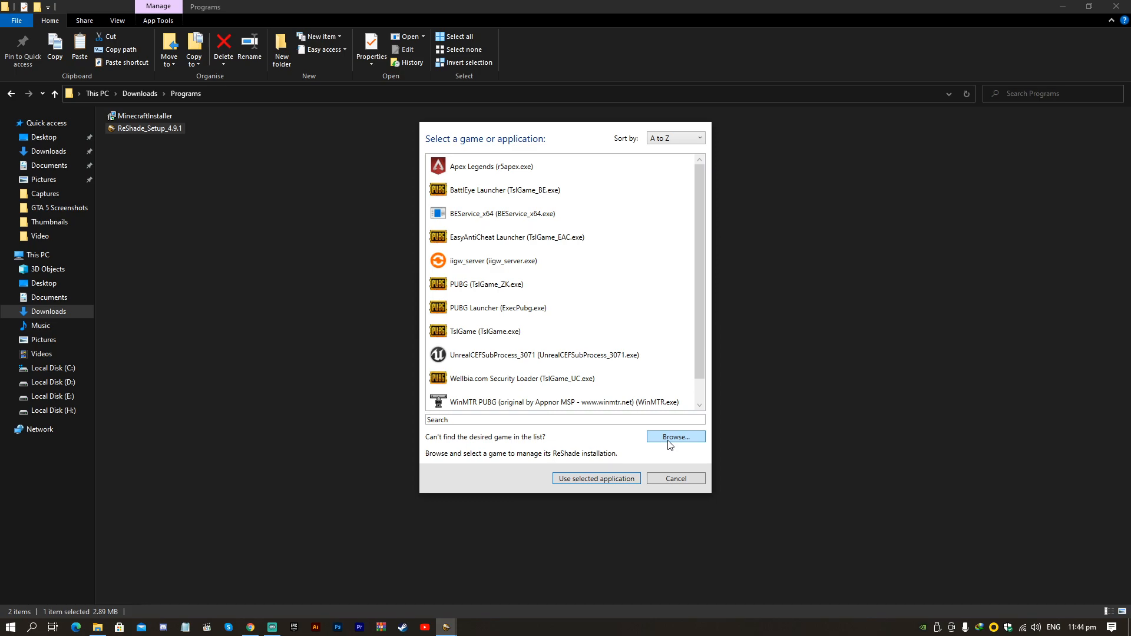
pyautogui.click(673, 437)
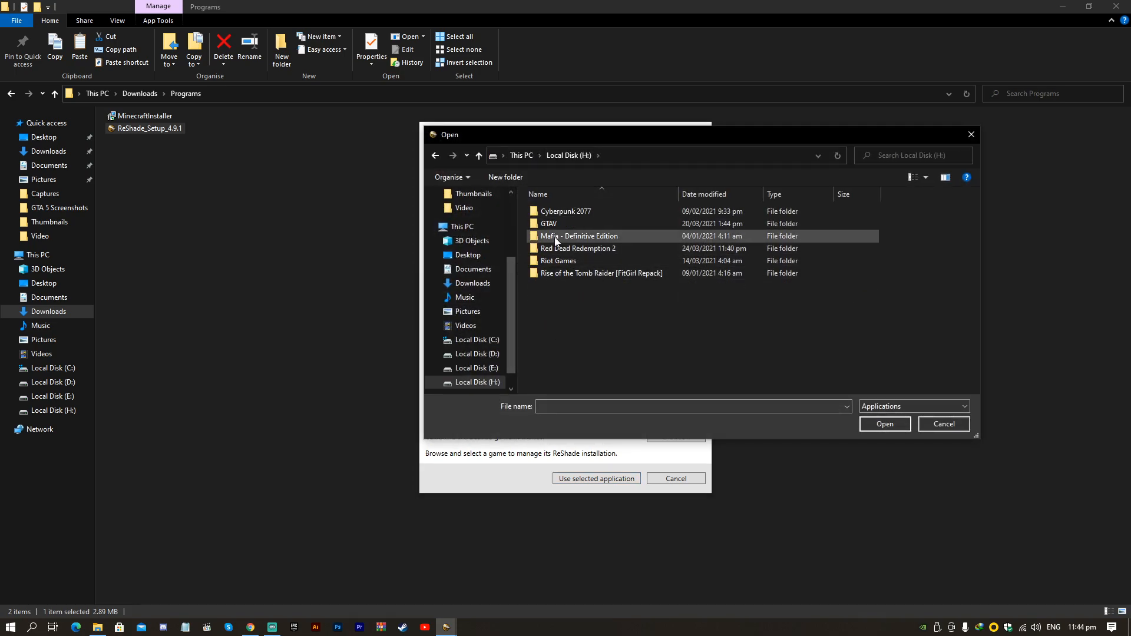
pyautogui.doubleClick(578, 249)
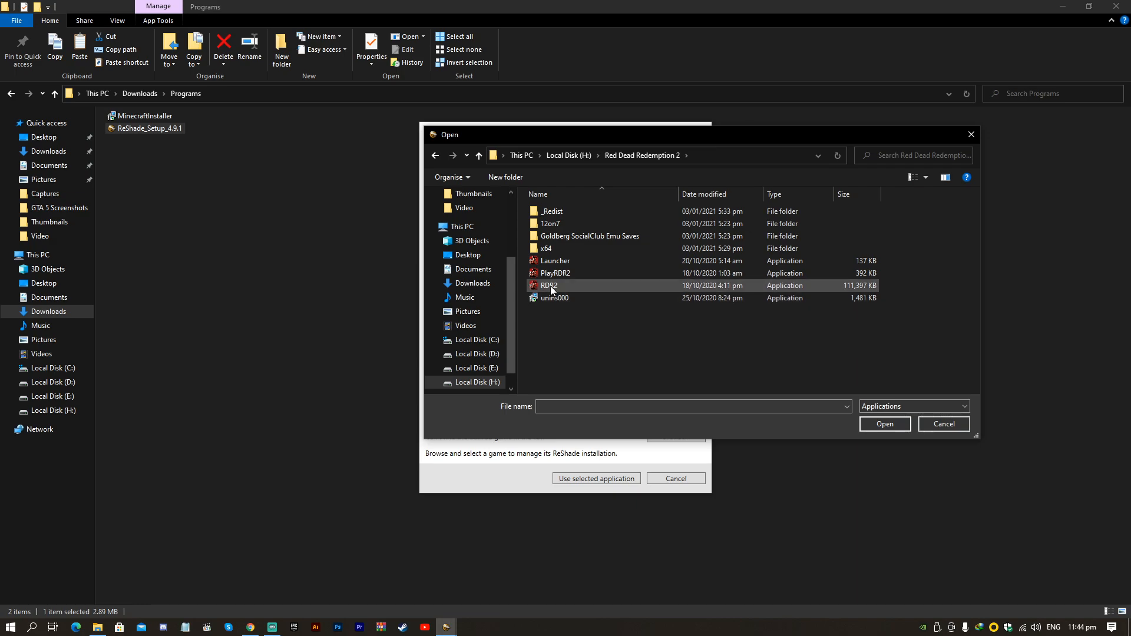
pyautogui.click(882, 423)
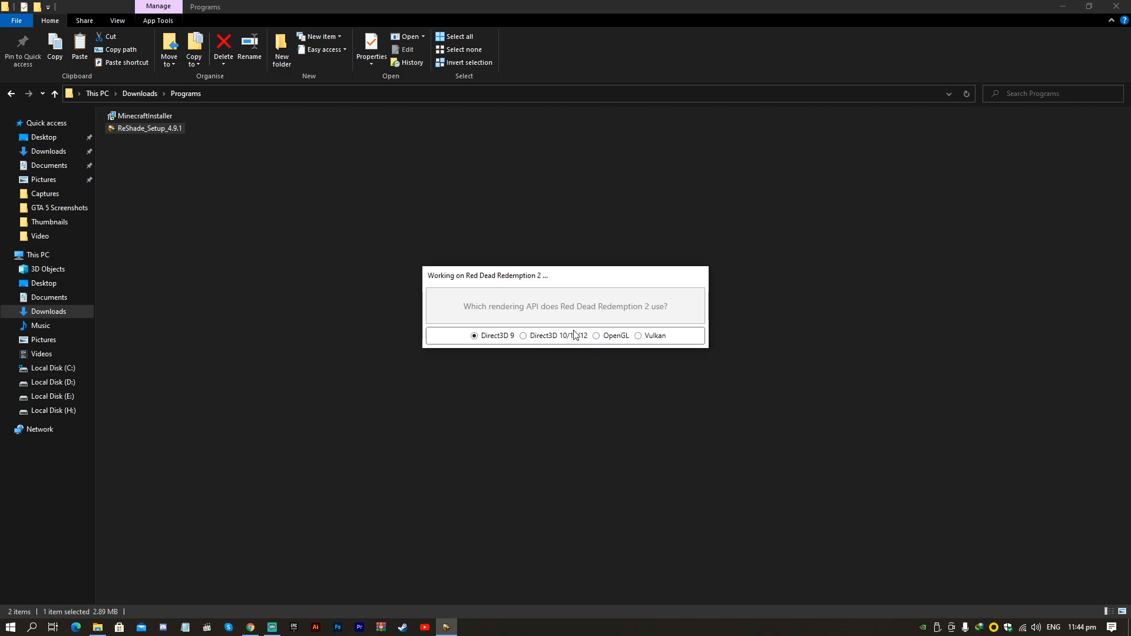
pyautogui.moveTo(558, 343)
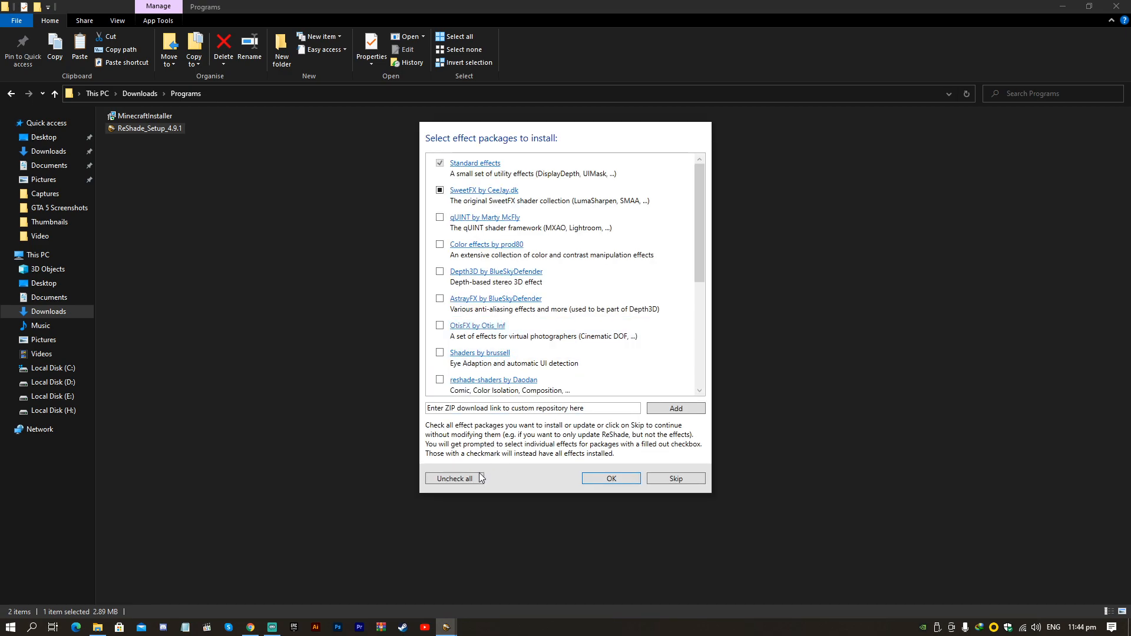
pyautogui.moveTo(509, 298)
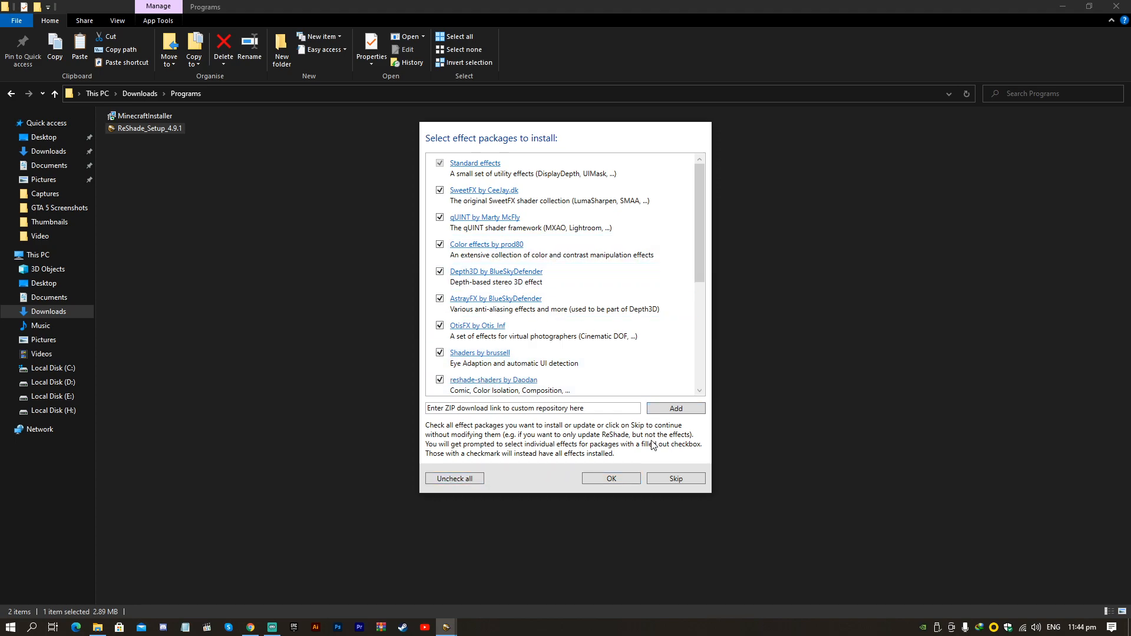
# Step: Install ReShade with Direct3D 10/11/12 and all effect packages until setup reports success
pyautogui.click(609, 479)
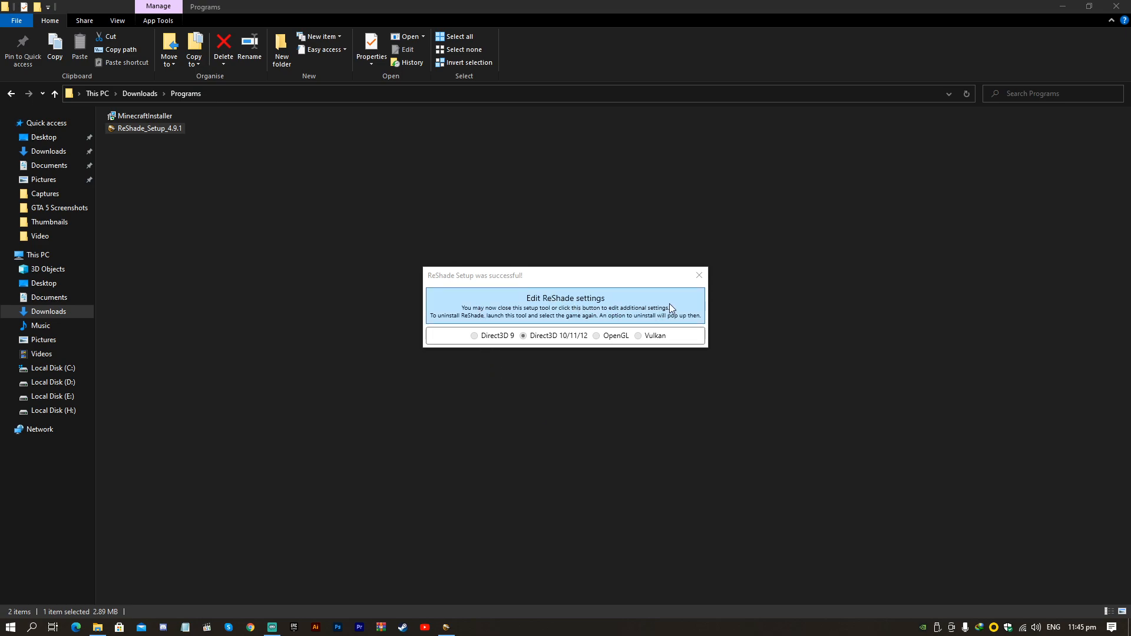
# Step: Close ReShade Setup and open Local Disk (H:) with the ReShade_GI_Beta archive
pyautogui.click(696, 276)
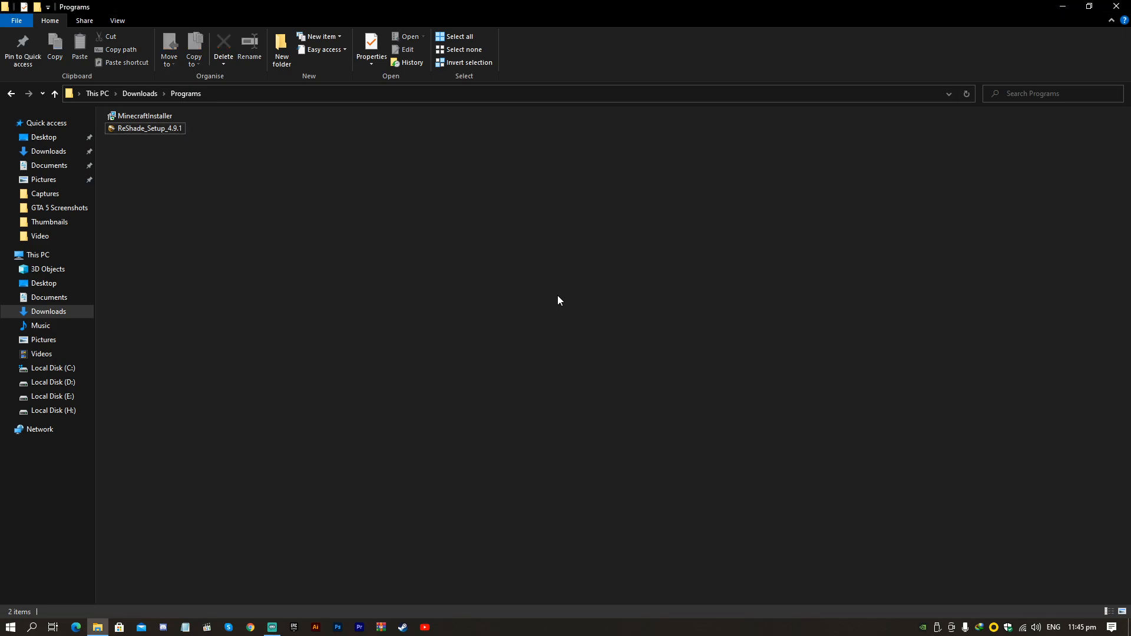
pyautogui.click(52, 410)
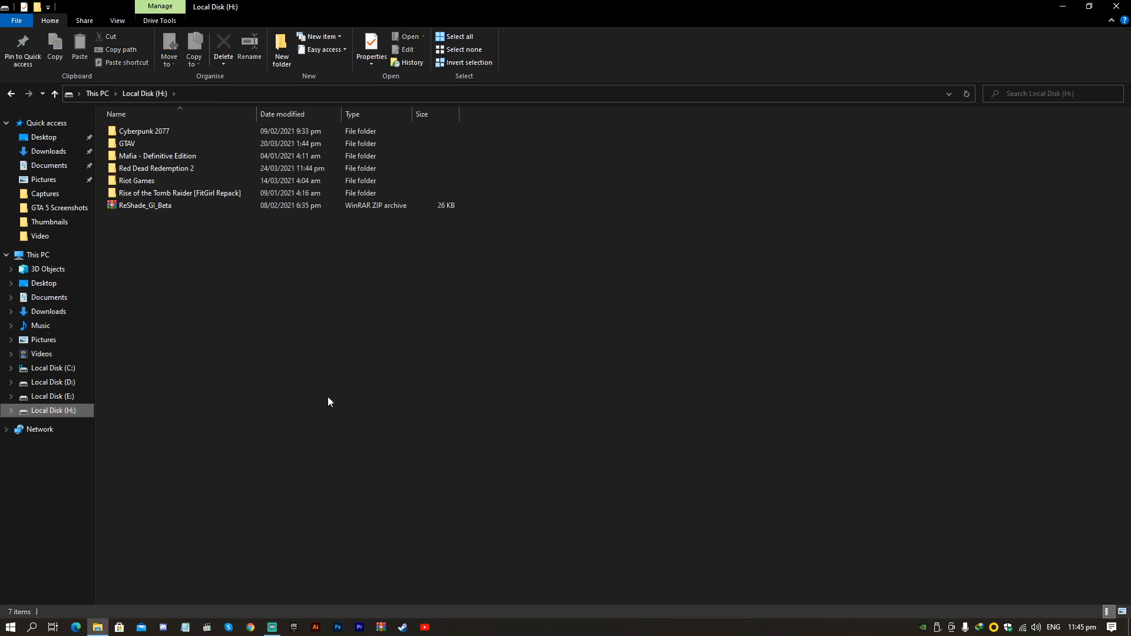
pyautogui.click(144, 205)
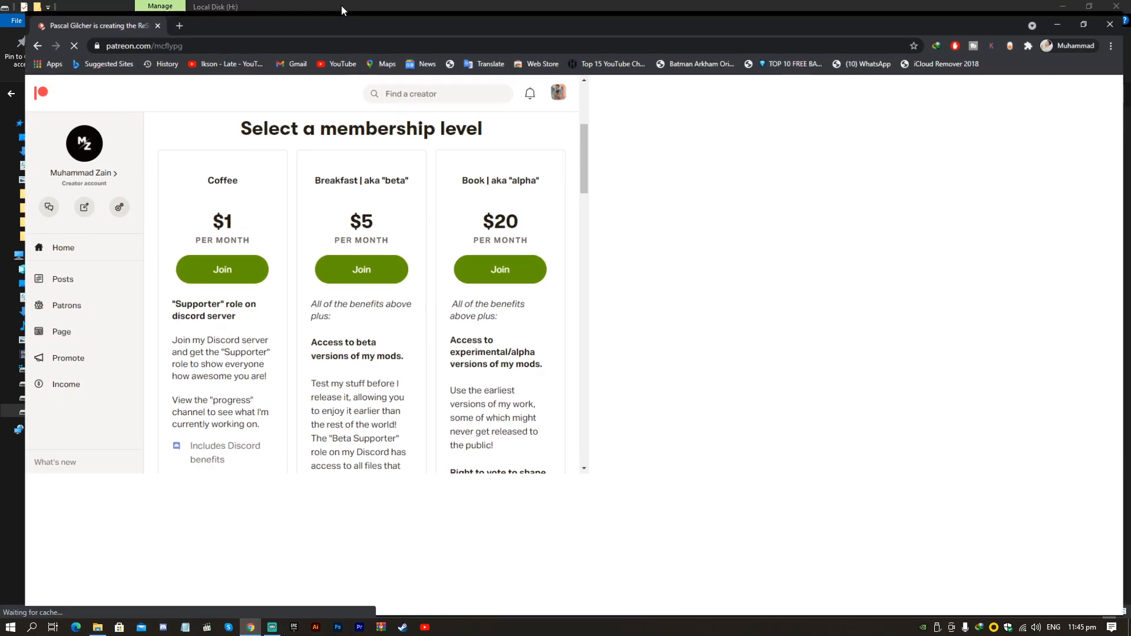
# Step: Go to patreon.com/mcflypg and start joining the $20 alpha tier, then return to Explorer
pyautogui.click(178, 24)
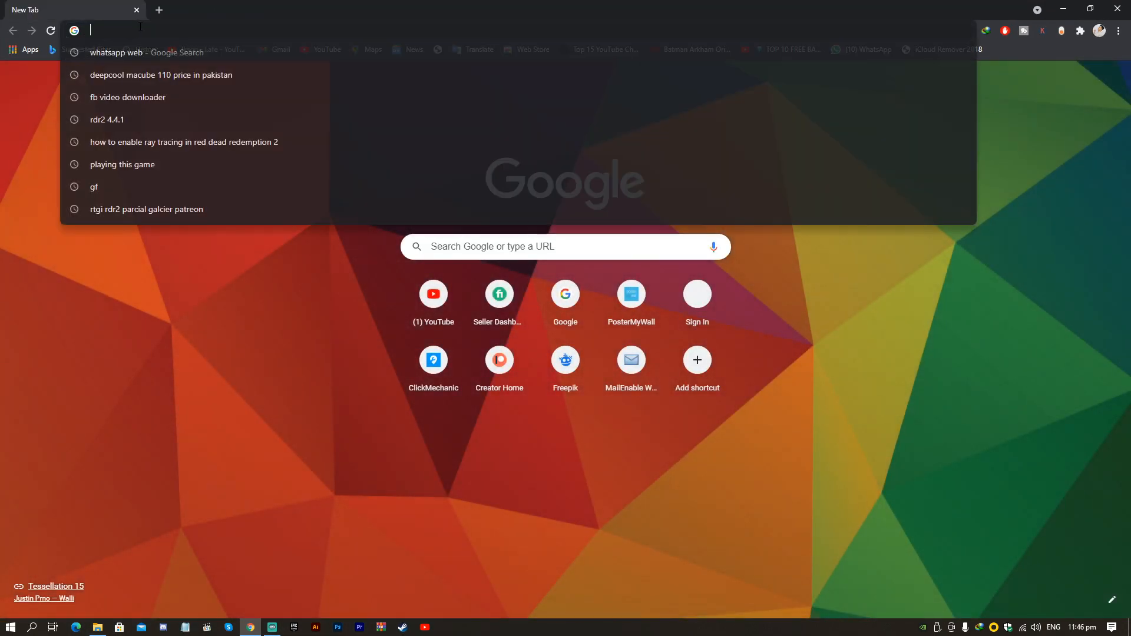
pyautogui.write('https://www.patreon.com/mcflypg')
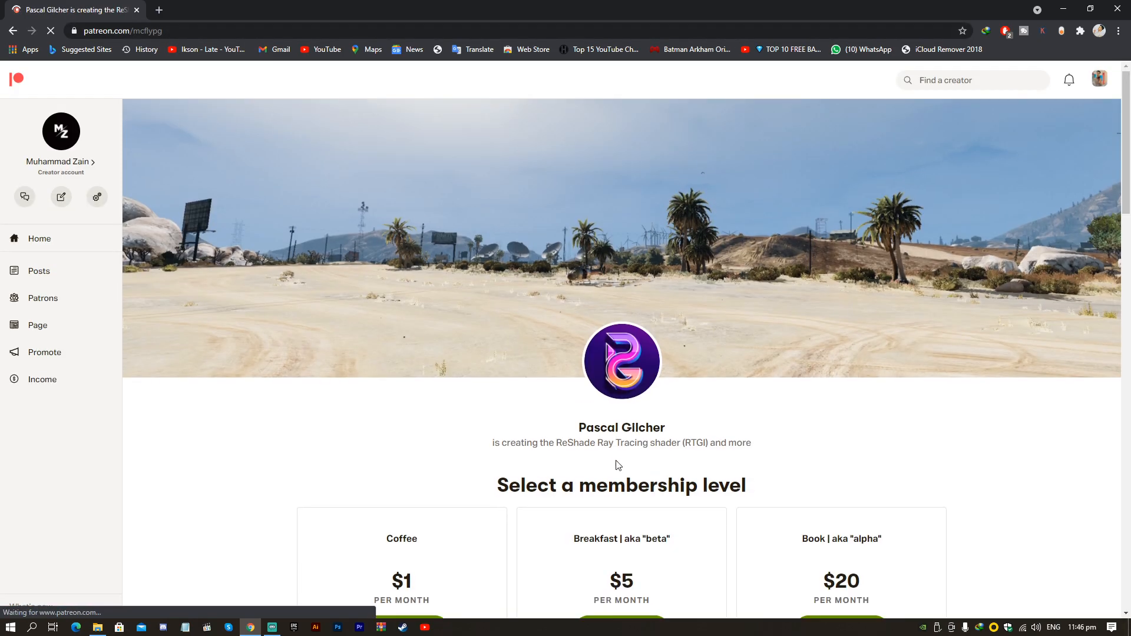
pyautogui.scroll(-3)
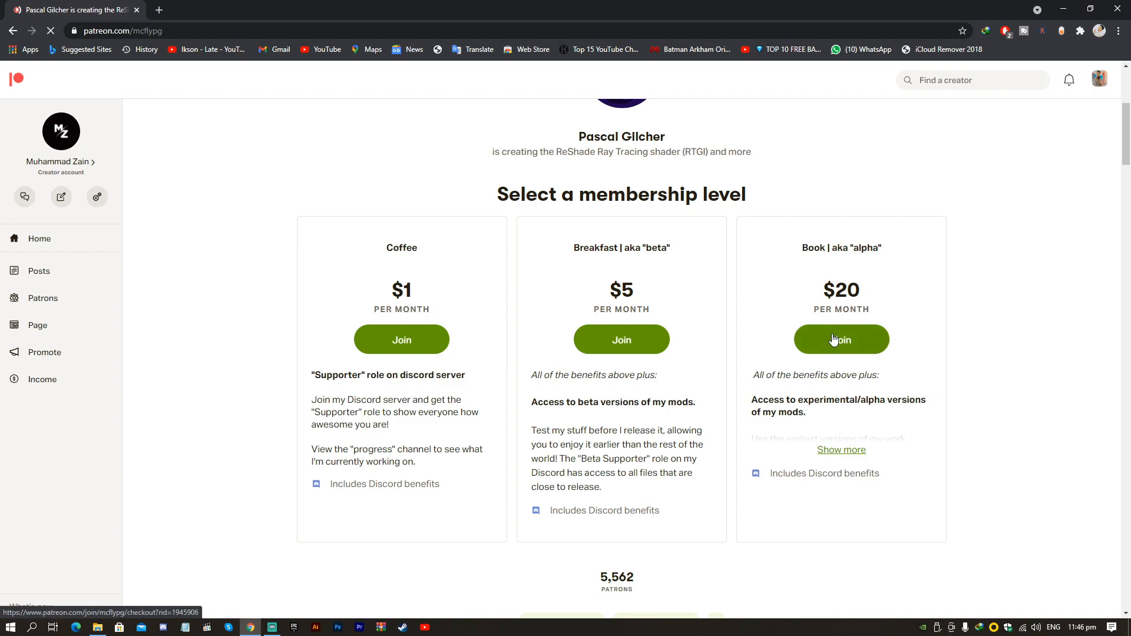
pyautogui.click(840, 339)
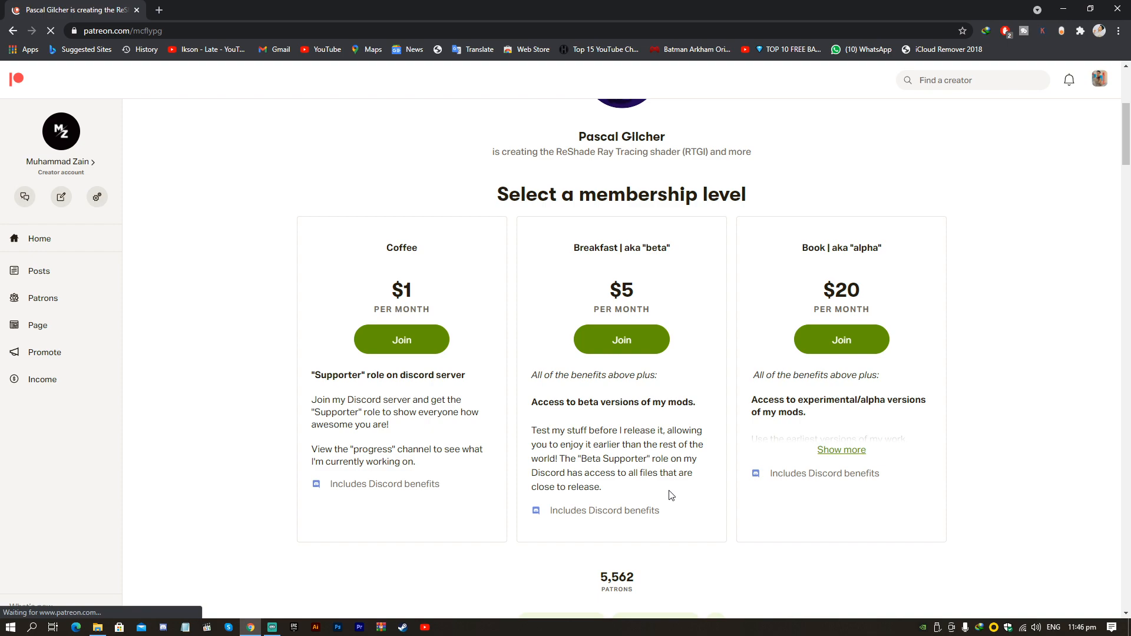
pyautogui.moveTo(665, 462)
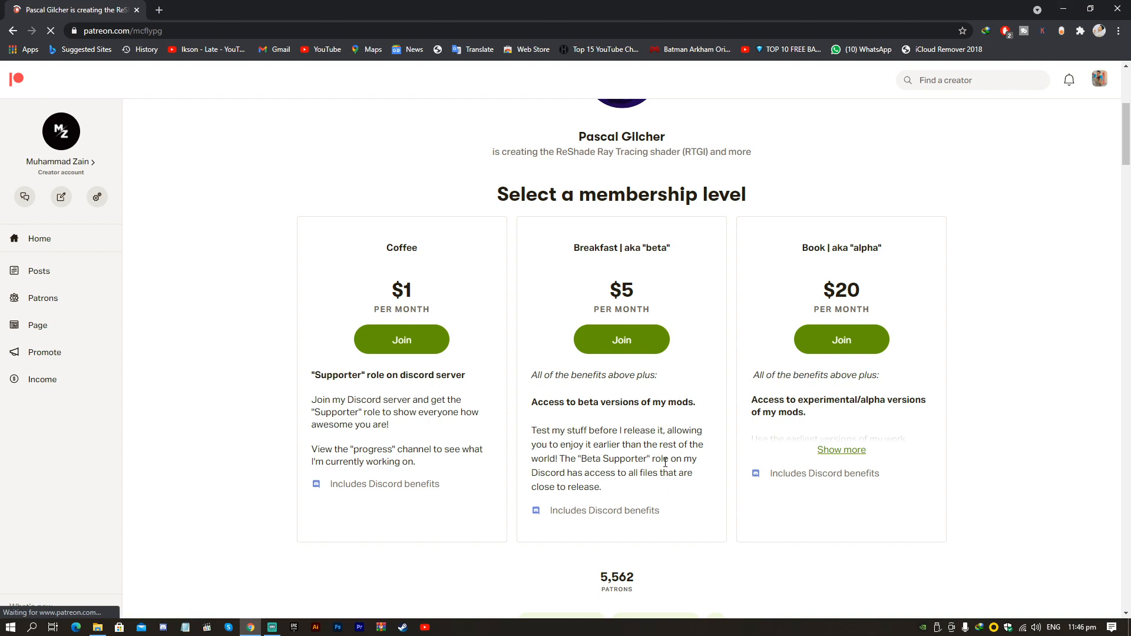
pyautogui.click(98, 626)
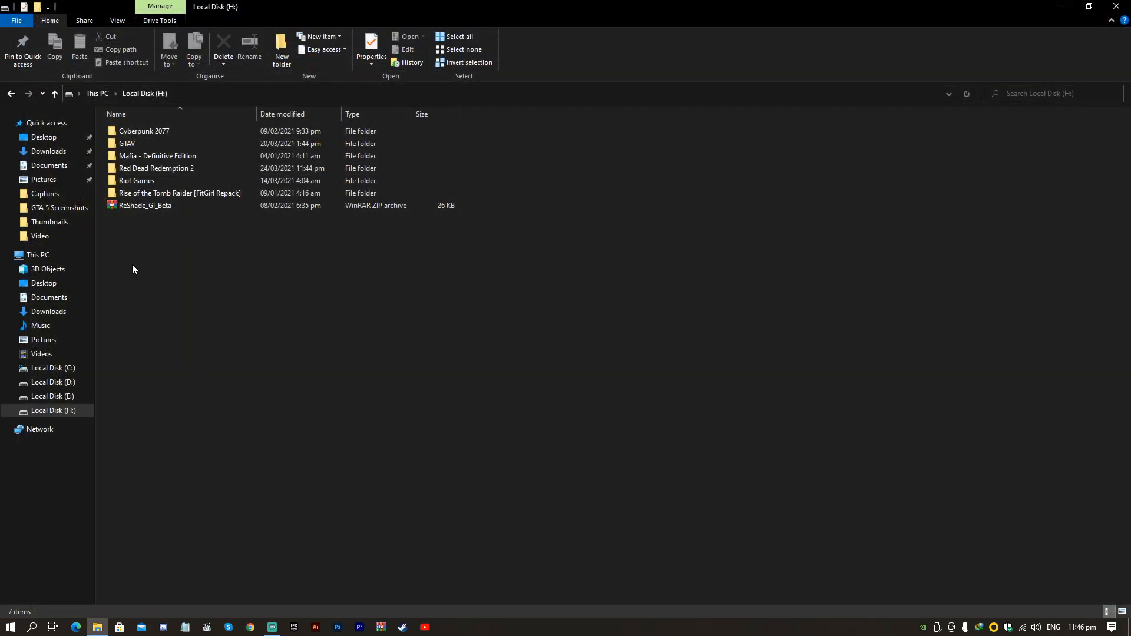
# Step: Open ReShade_GI_Beta.zip in WinRAR beside Red Dead Redemption 2\reshade-shaders and select its Shaders folder
pyautogui.rightClick(143, 205)
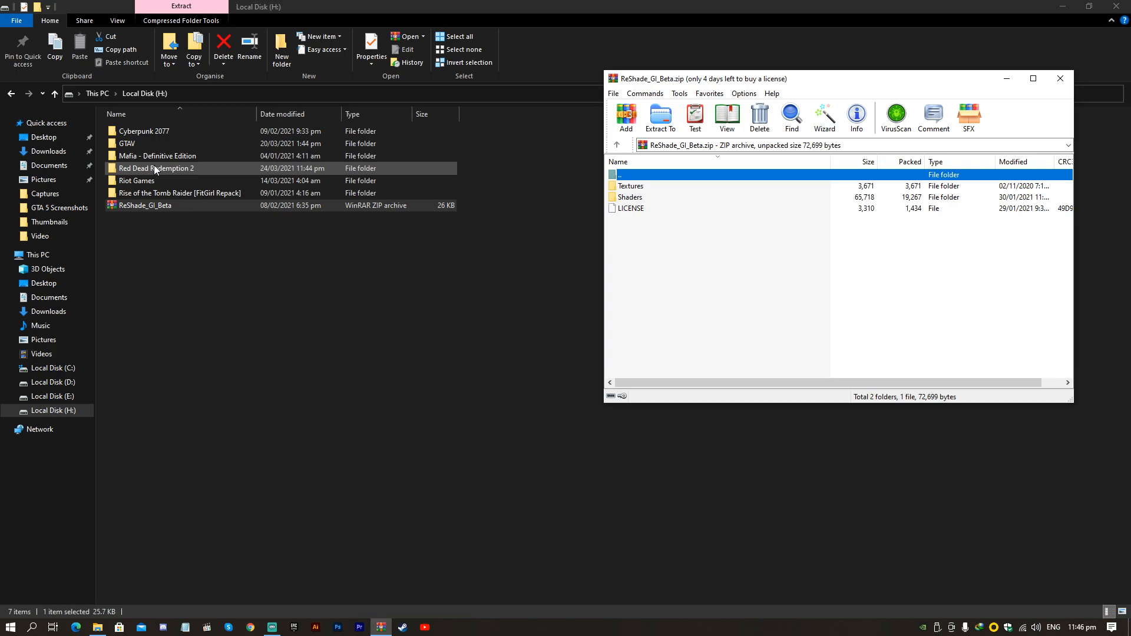
pyautogui.doubleClick(157, 169)
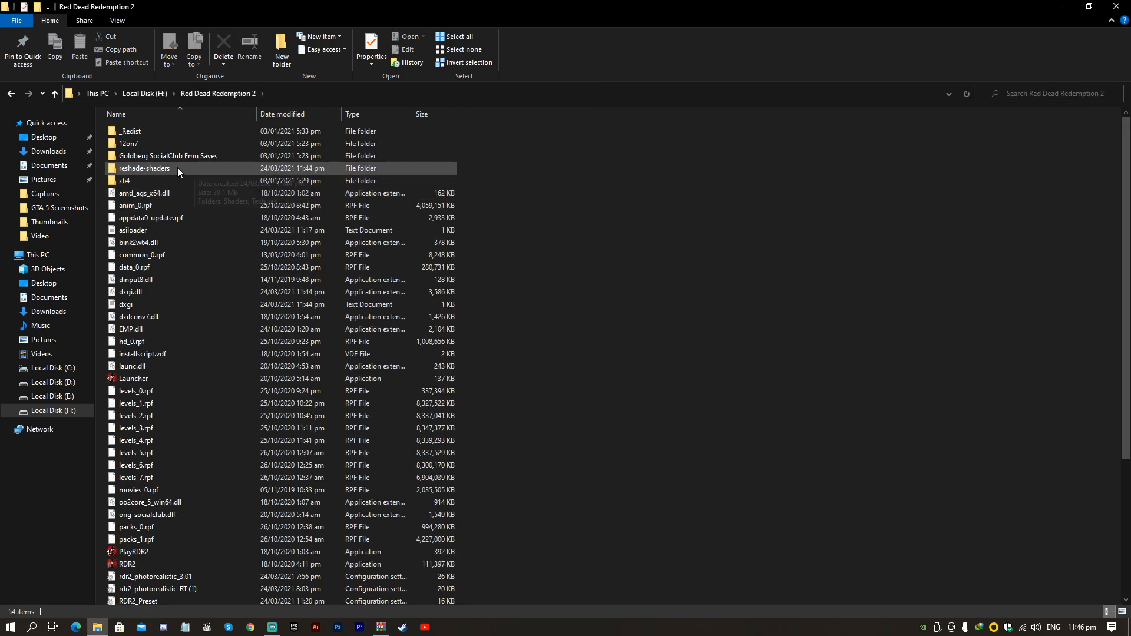
pyautogui.doubleClick(143, 169)
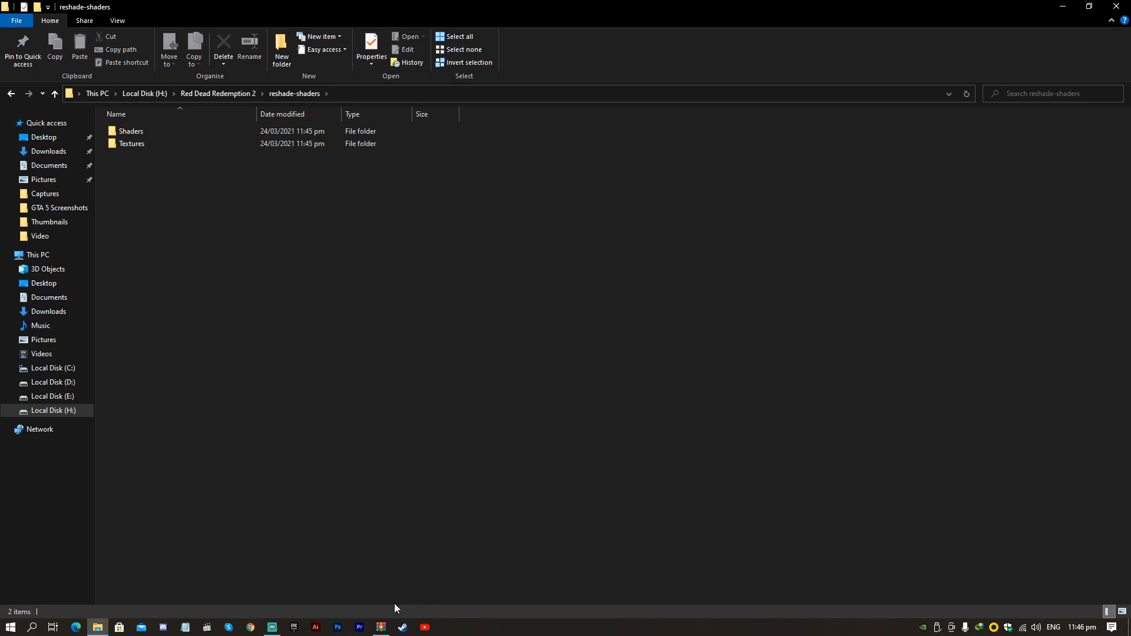
pyautogui.click(380, 627)
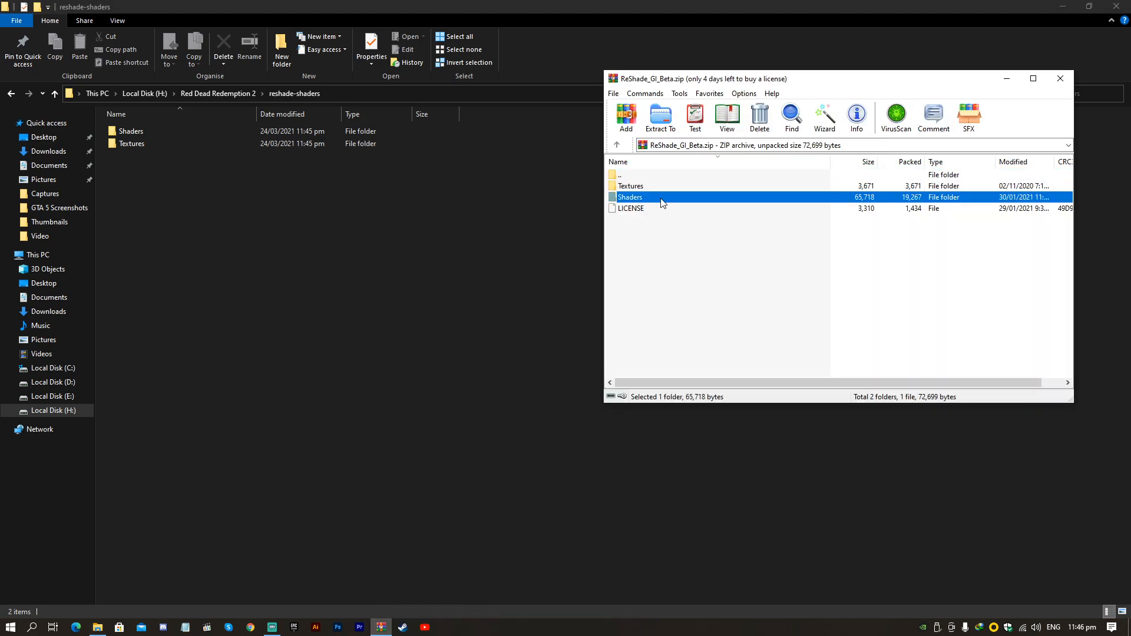
pyautogui.click(630, 185)
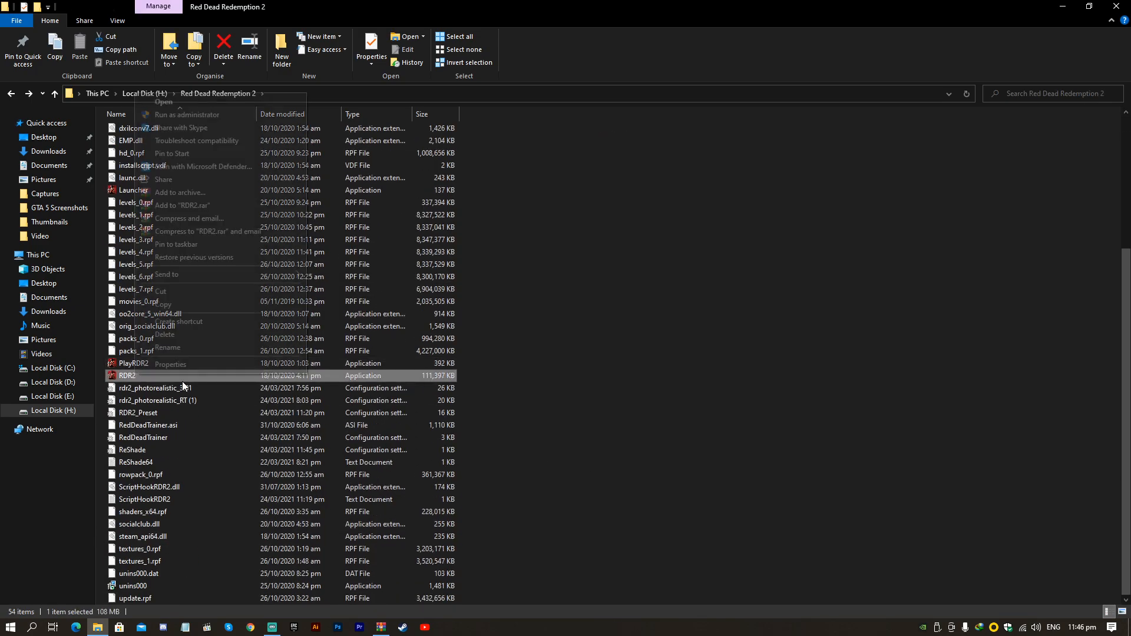
# Step: Launch RDR2 as administrator from the game folder
pyautogui.click(469, 303)
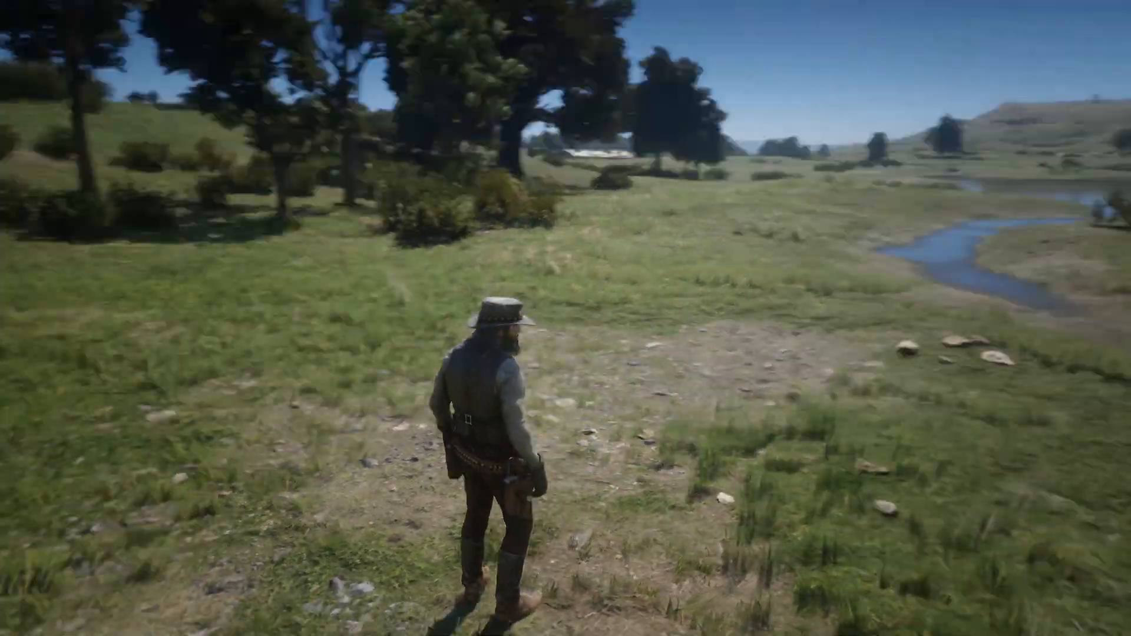
# Step: Bring up the ReShade overlay with its effect list over gameplay
pyautogui.press('w')
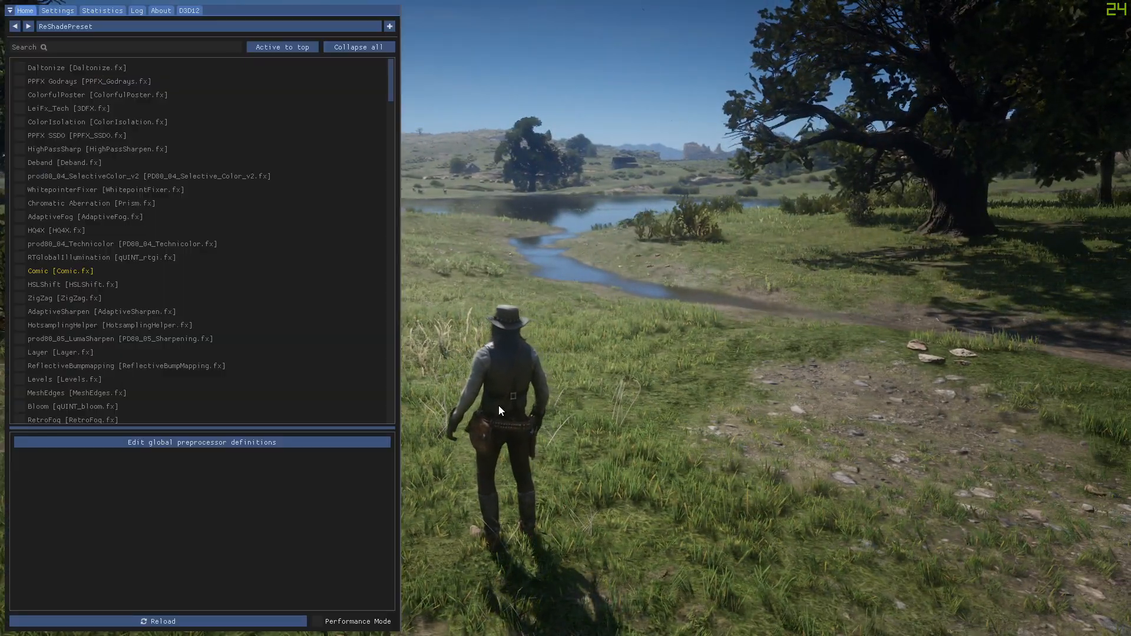
# Step: Search the effect list for 'Rt' and tick RTGlobalIllumination [qUINT_rtgi.fx] on
pyautogui.click(20, 243)
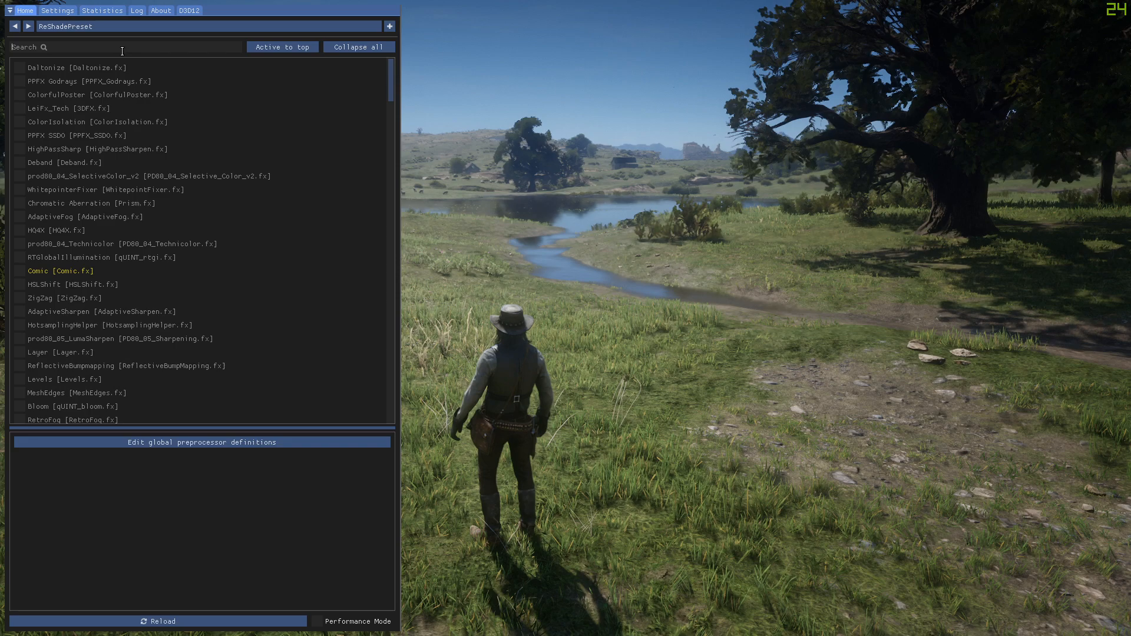
pyautogui.write('R')
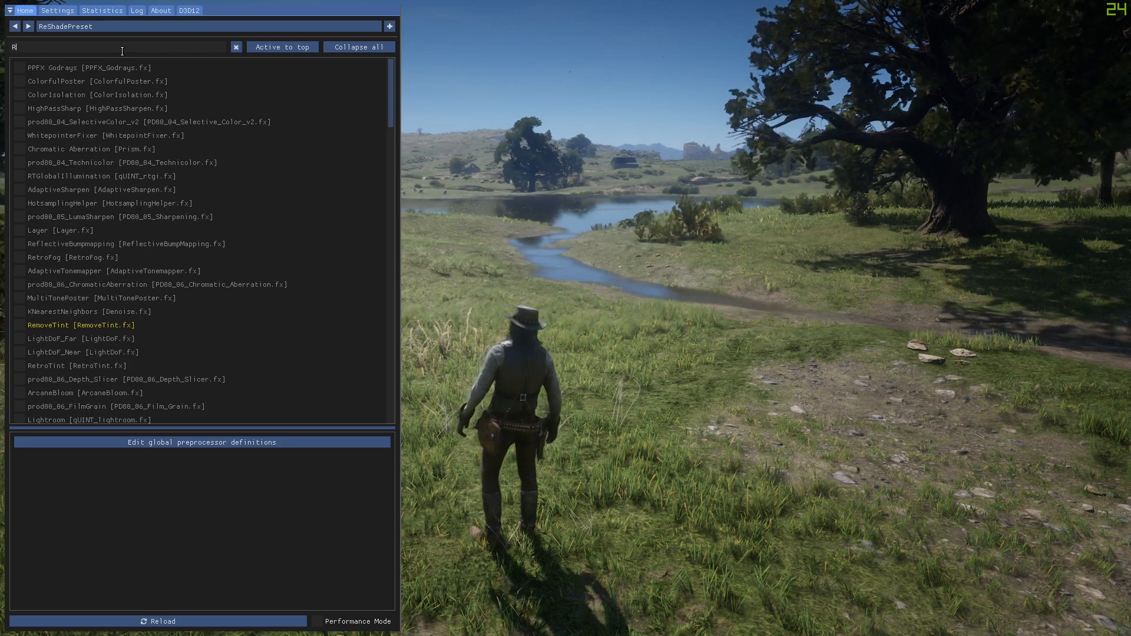
pyautogui.write('t')
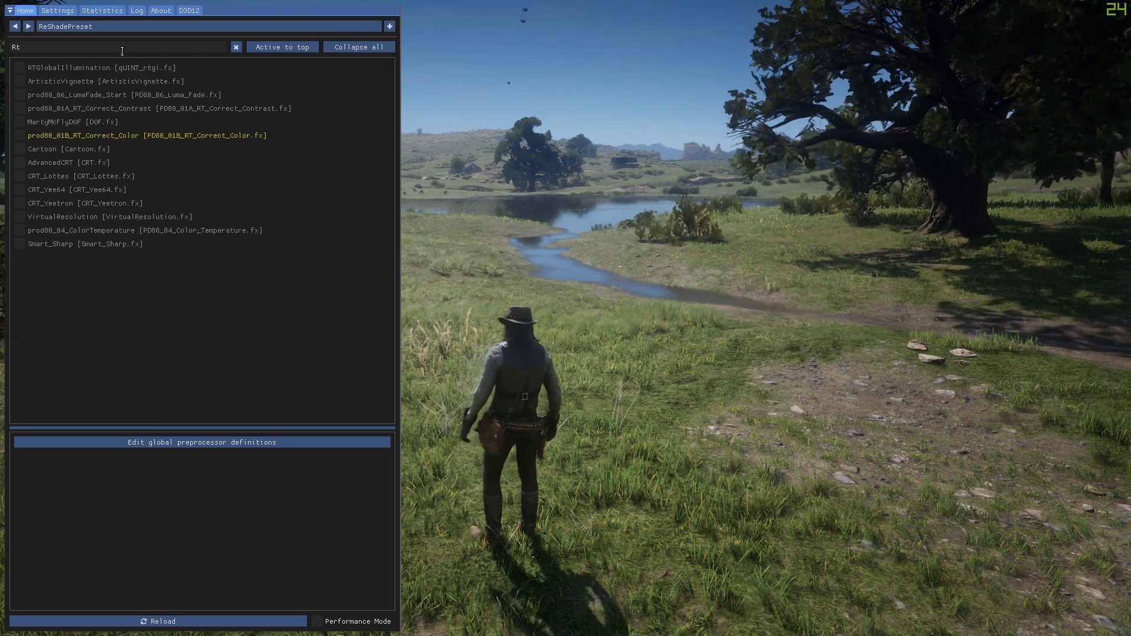
pyautogui.click(20, 67)
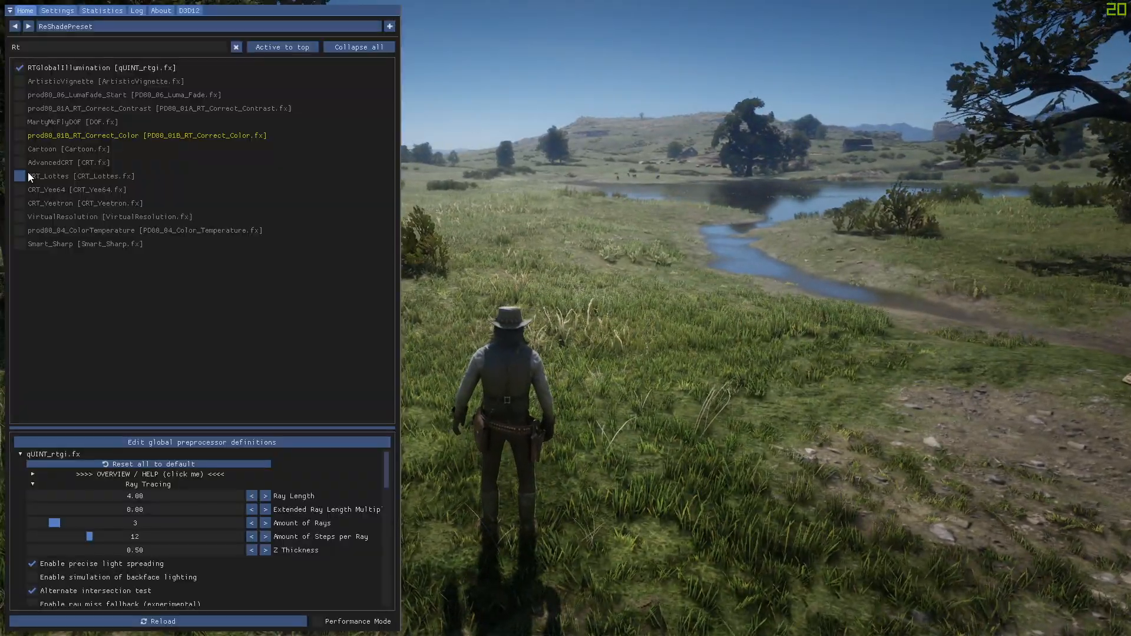
pyautogui.click(20, 67)
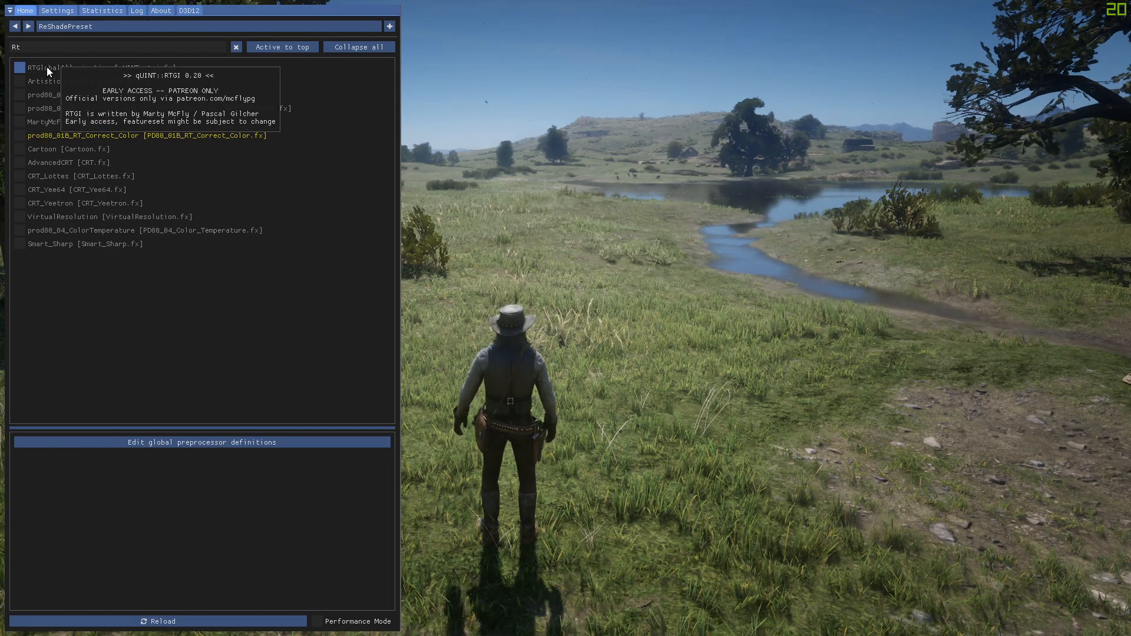
pyautogui.click(20, 68)
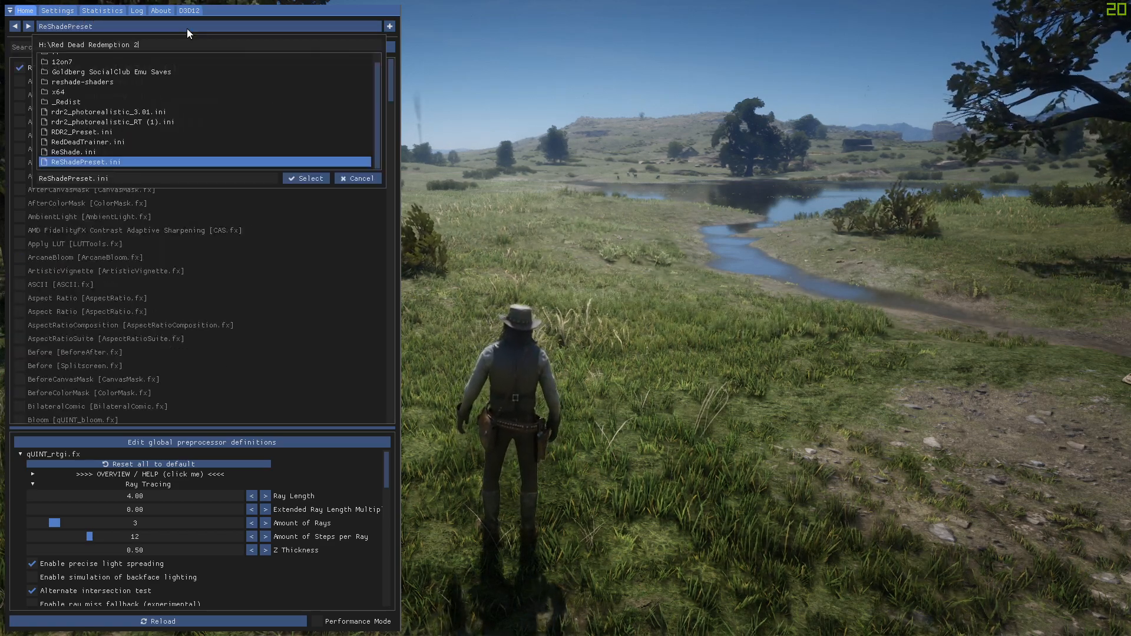
# Step: Load RDR2_Preset.ini and enable Curves, Levels, AMD FidelityFX CAS and RTGlobalIllumination
pyautogui.click(94, 131)
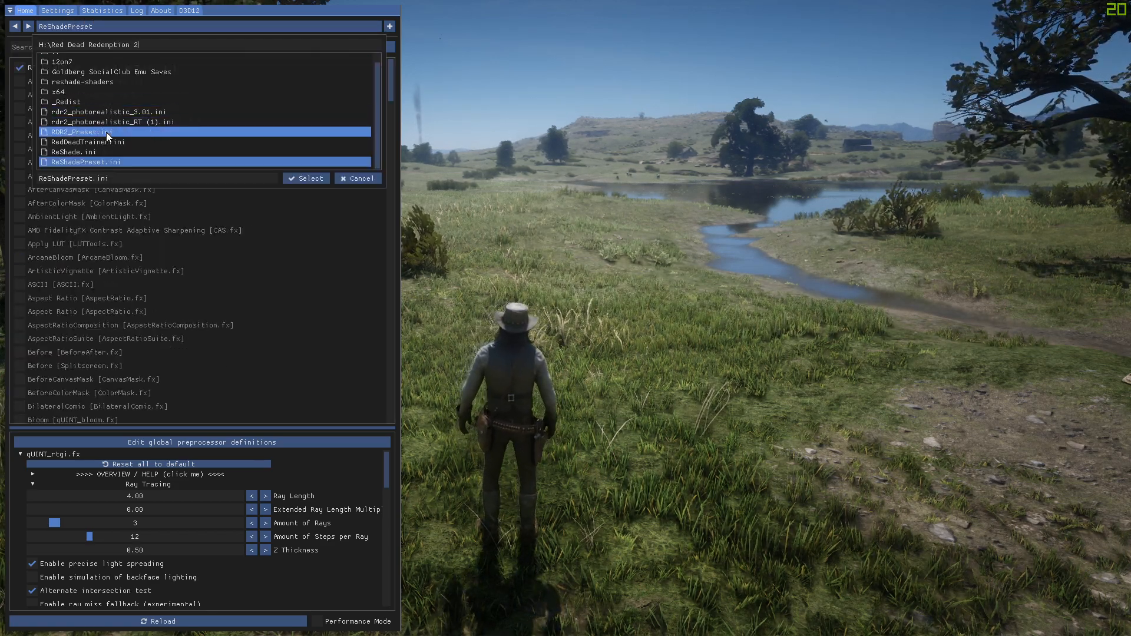
pyautogui.click(307, 178)
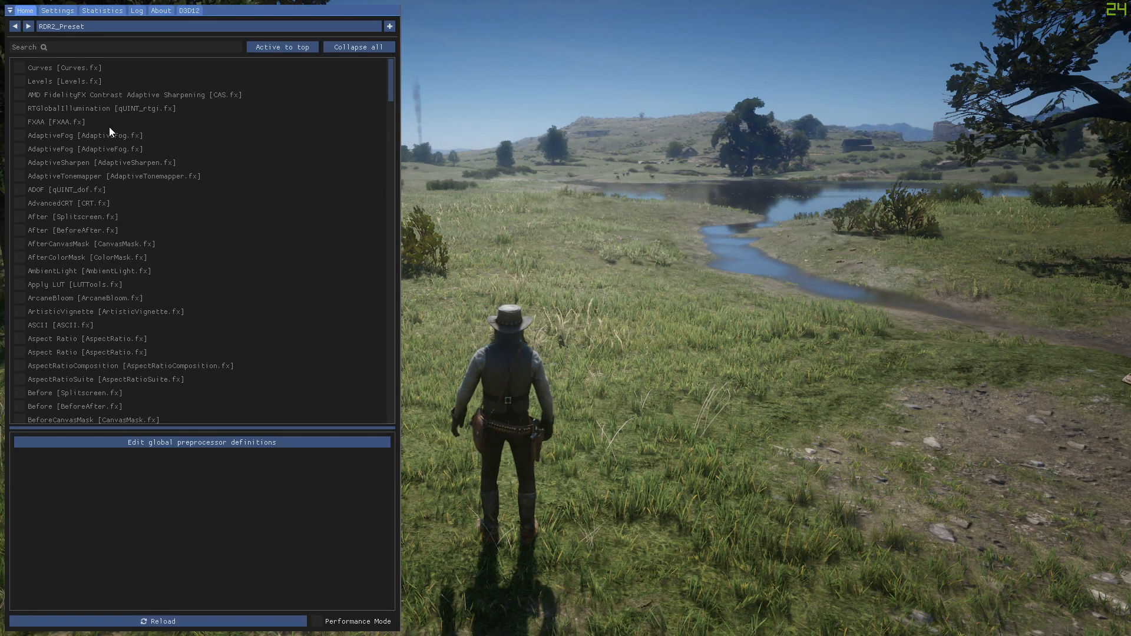
pyautogui.click(20, 81)
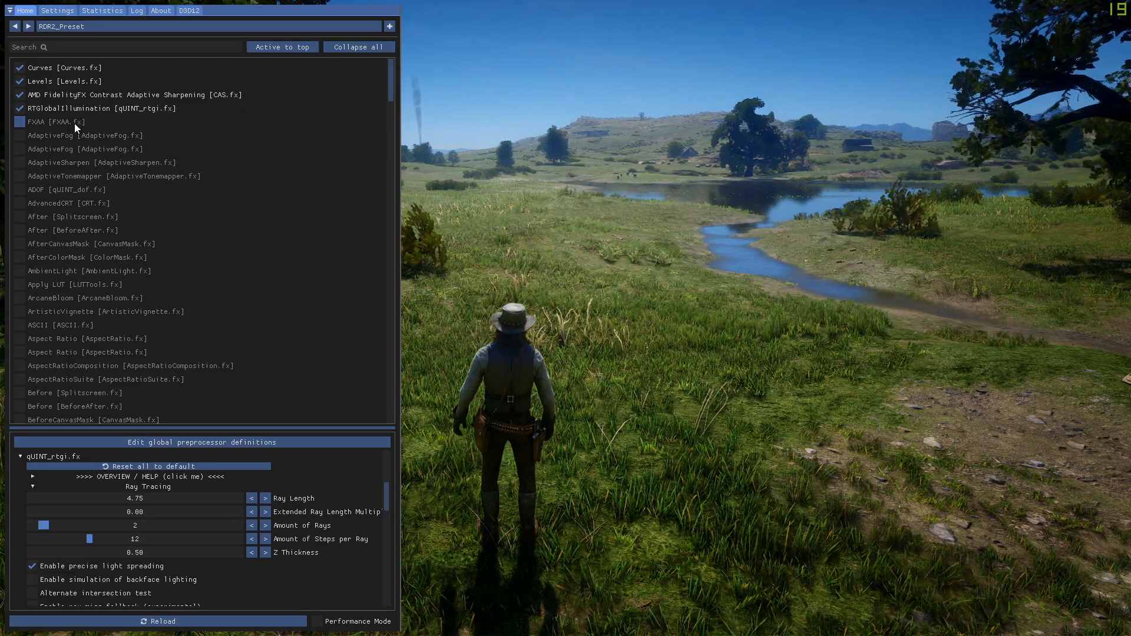
pyautogui.click(20, 122)
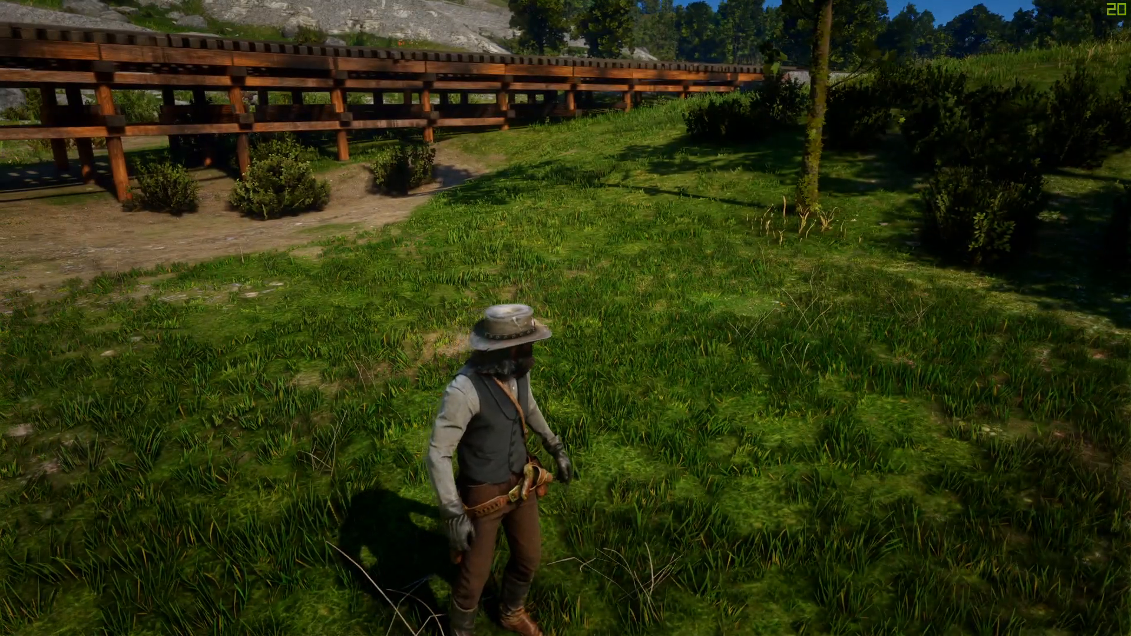
pyautogui.moveTo(566, 318)
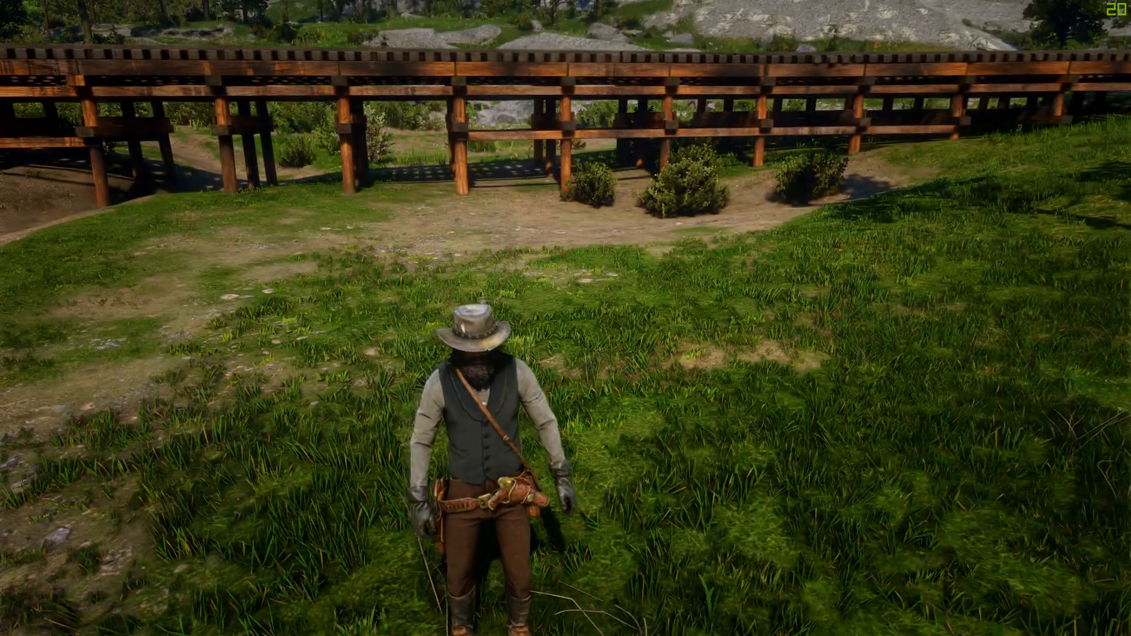